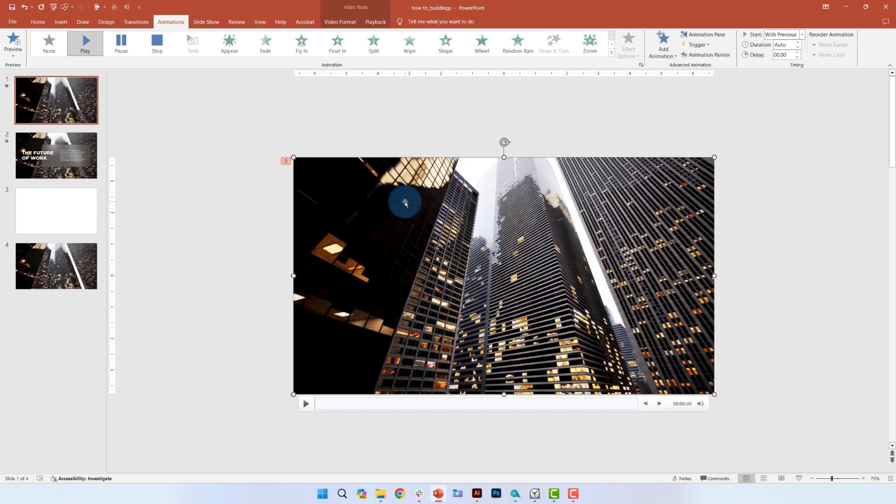
Step: Save a building video frame as Picture2 PNG, insert it on slide 3, and save
right_click(405, 203)
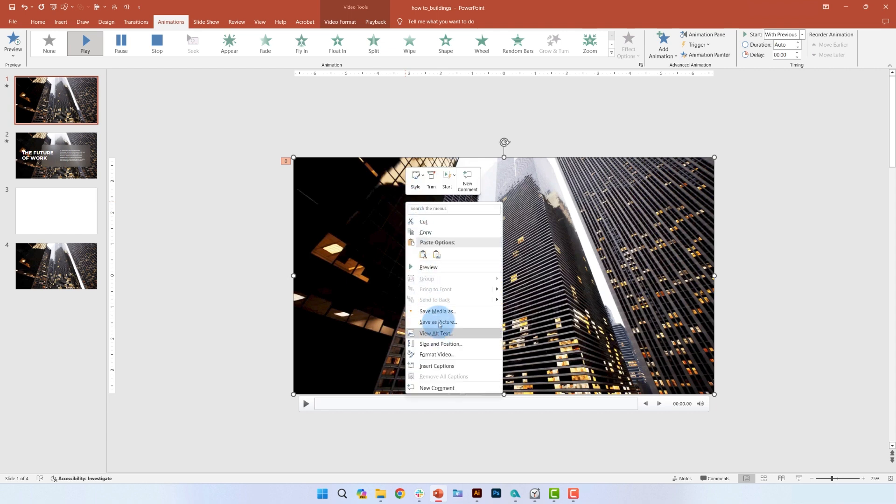
left_click(438, 323)
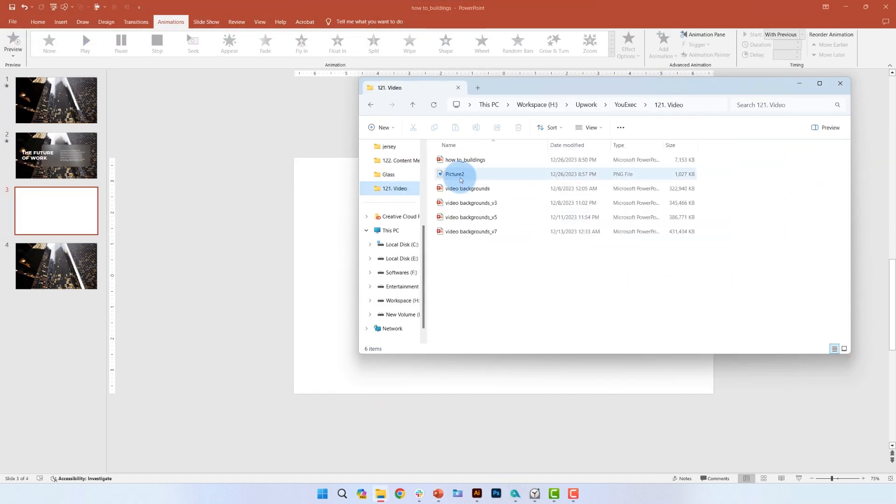
double_click(455, 174)
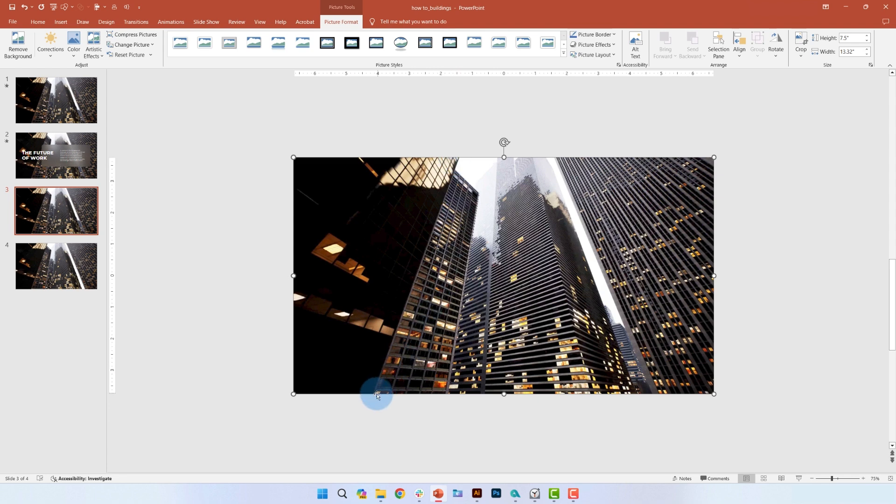
mouse_move(429, 161)
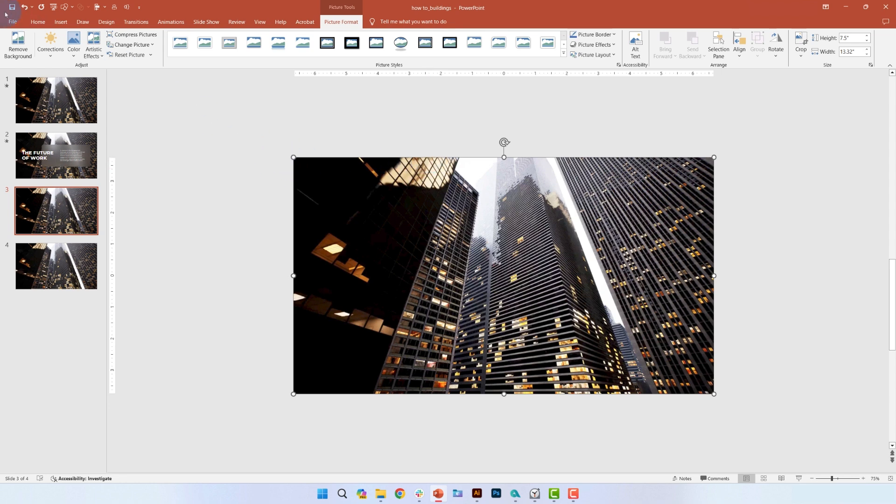
left_click(56, 266)
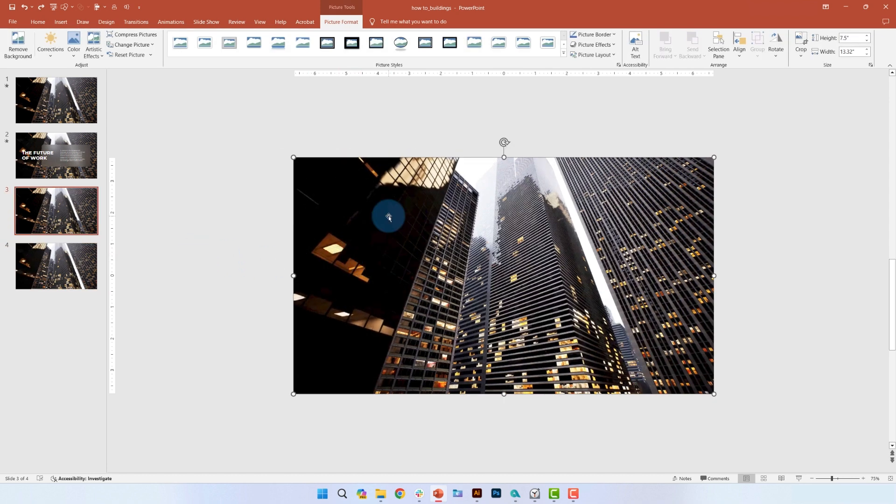
Step: Trace a slanted freeform over the left building and Intersect it with the picture
left_click(68, 7)
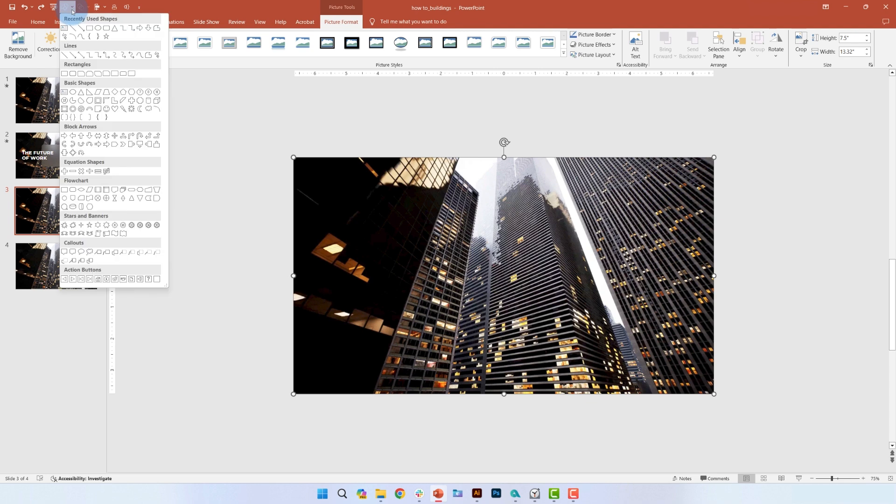
mouse_move(142, 57)
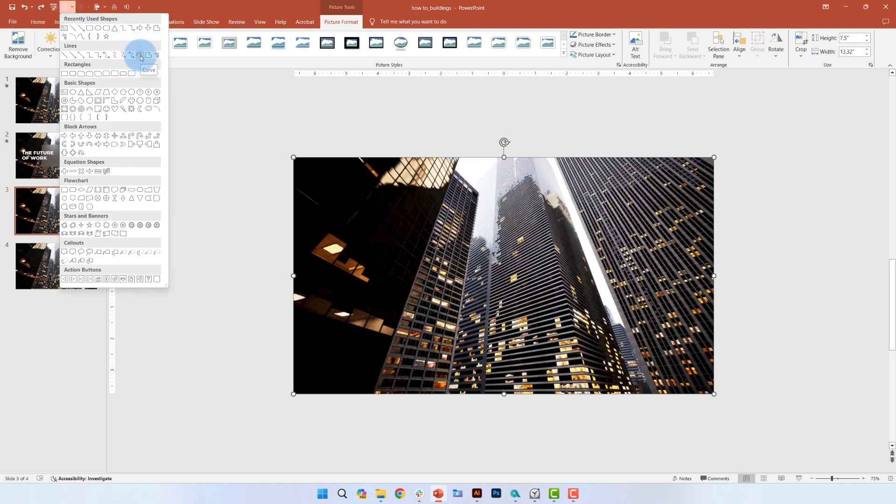
left_click(143, 55)
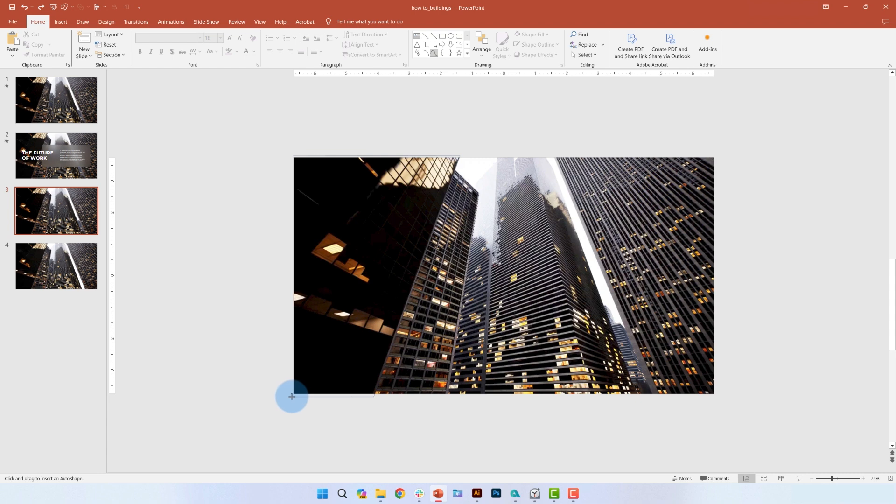
left_click_drag(293, 397, 365, 192)
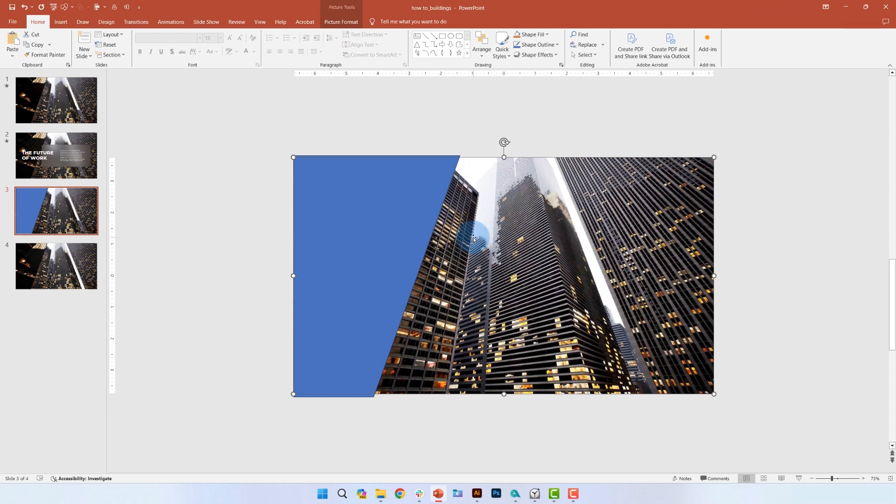
left_click(92, 6)
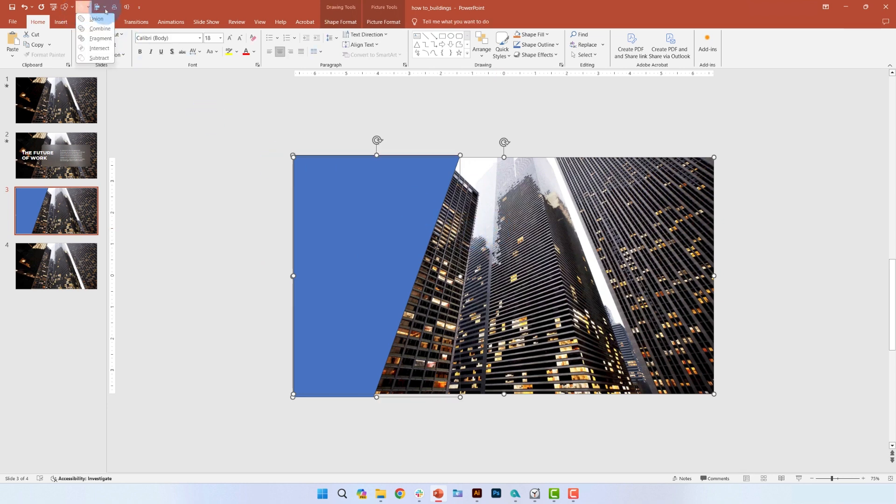
left_click(341, 22)
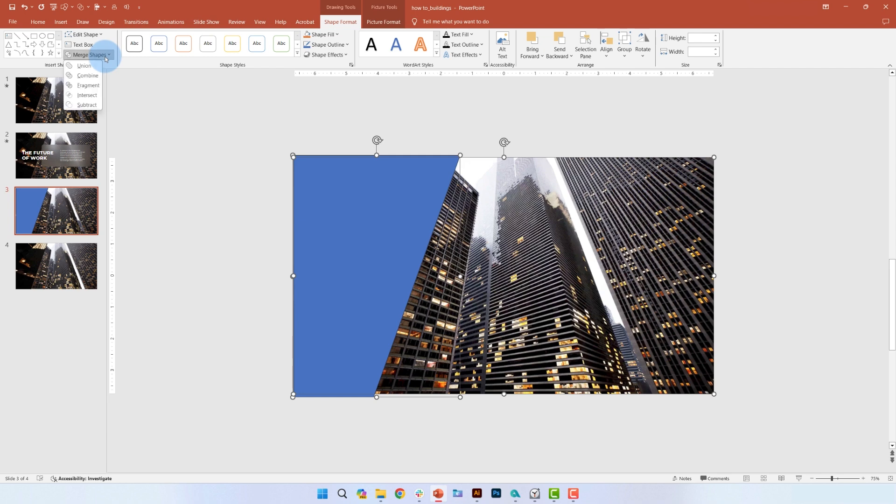
left_click(87, 85)
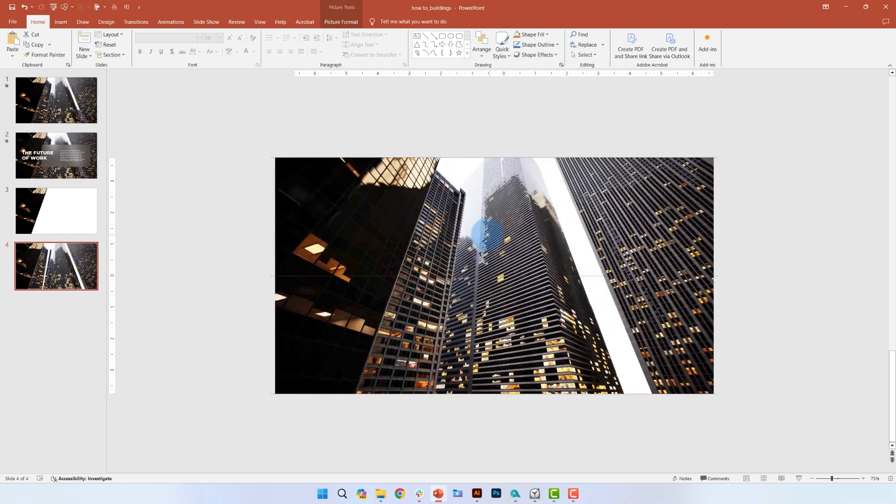
Step: Copy the building video from slide 4 onto slide 3 behind the cut-out piece
left_click(486, 235)
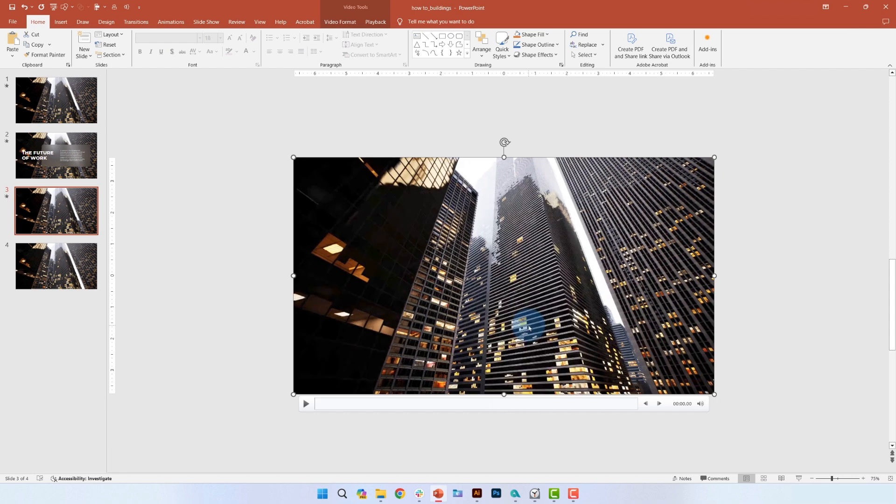
left_click(171, 22)
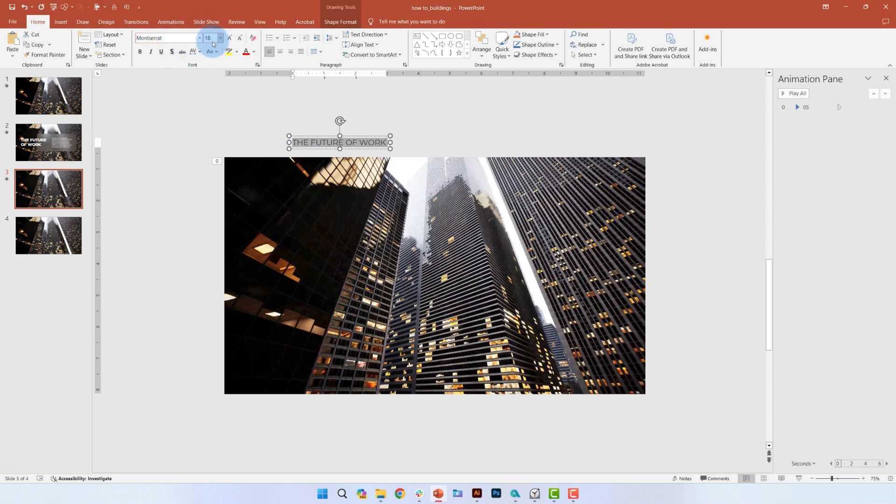
Step: Enlarge the 'THE FUTURE OF WORK' title font and check the title on slide 2
left_click(252, 52)
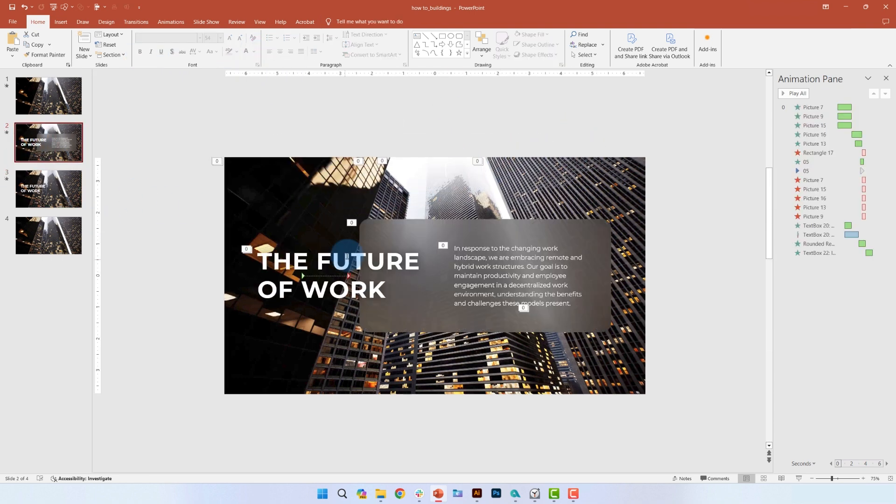
left_click(49, 188)
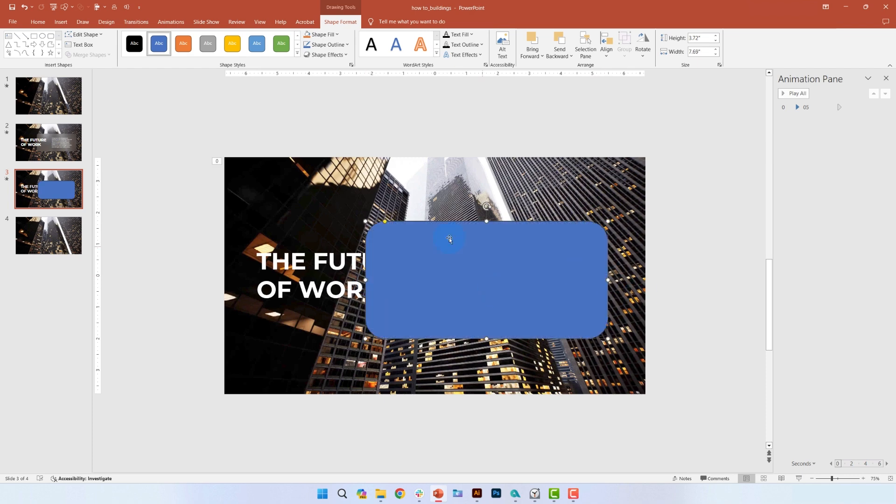
Step: Set the rounded panel to No line and fill it with the skyscraper picture
right_click(450, 239)
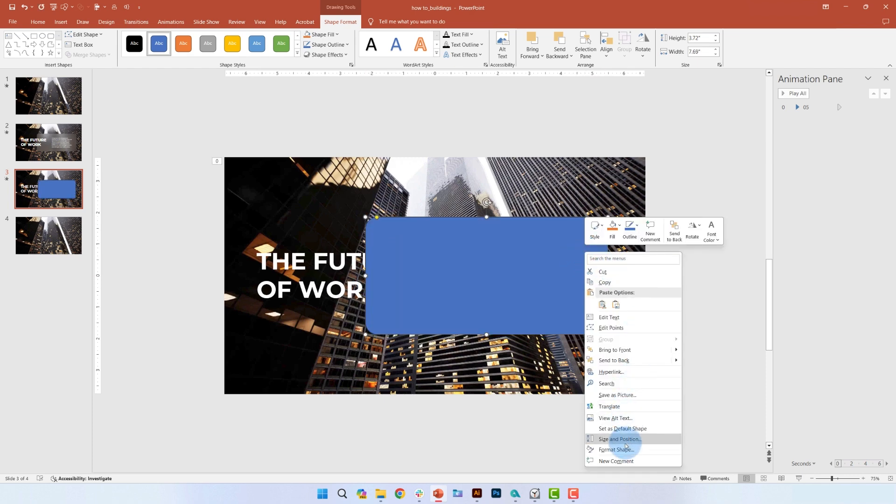
left_click(617, 450)
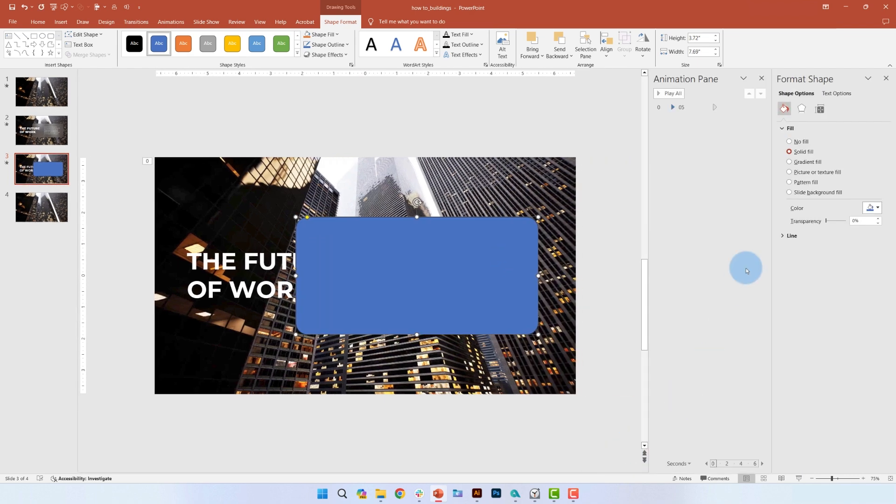
left_click(792, 236)
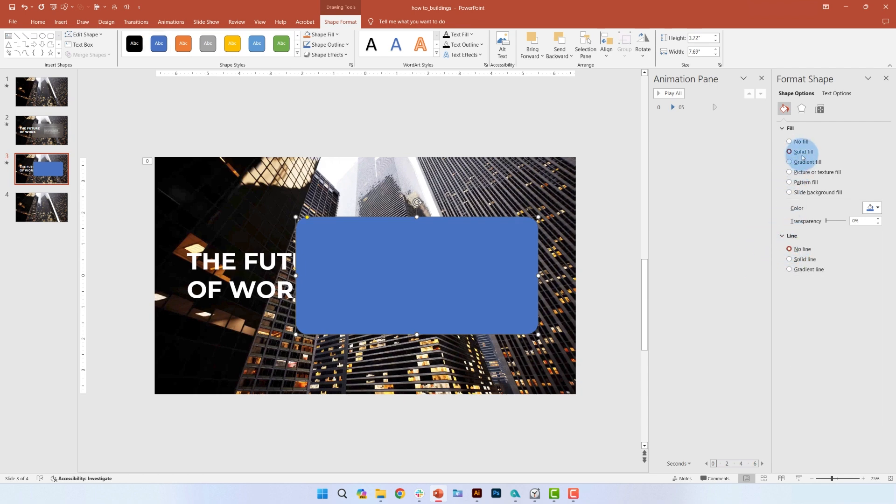
left_click(790, 172)
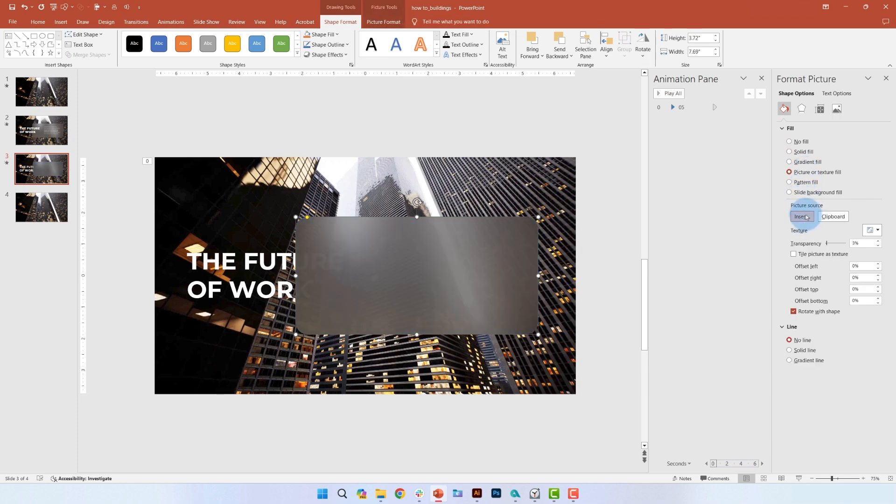
left_click(802, 217)
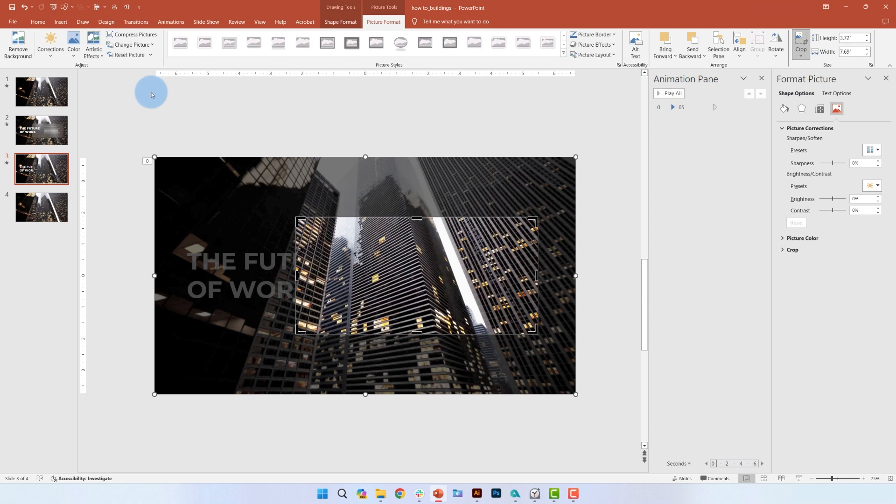
Step: Apply the Blur artistic effect to the panel picture with radius 77
left_click(93, 42)
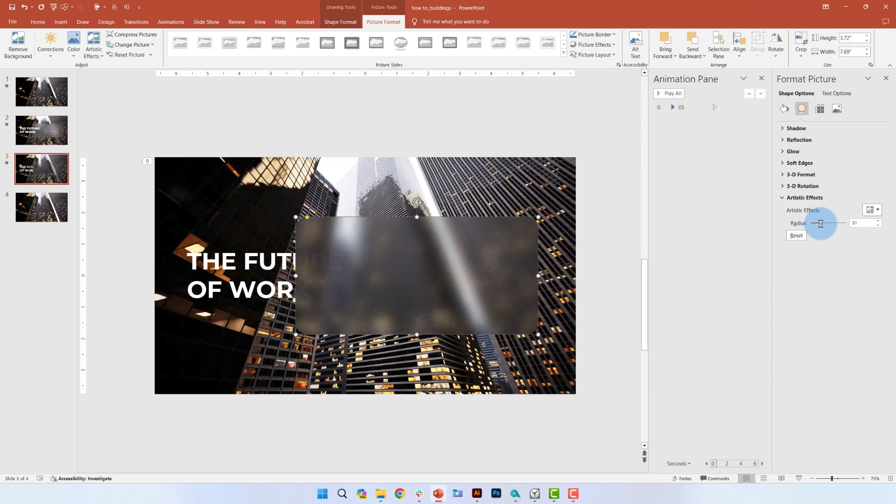
left_click_drag(819, 223, 828, 223)
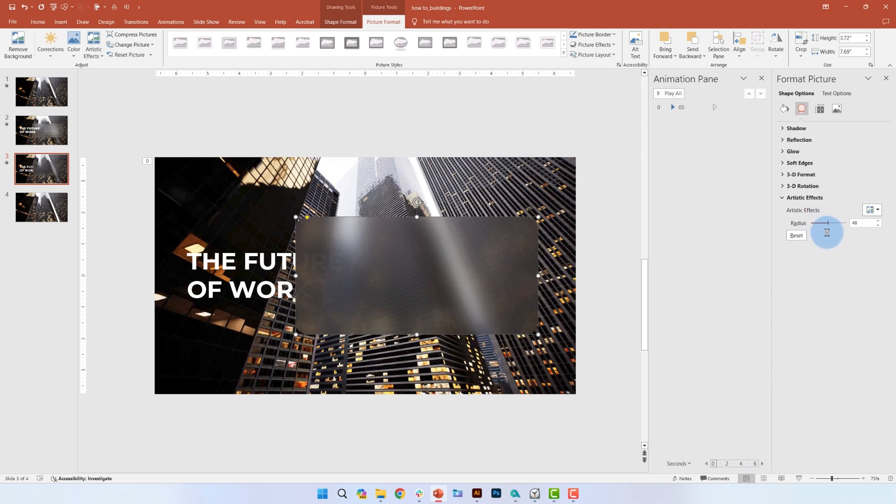
left_click_drag(828, 223, 839, 223)
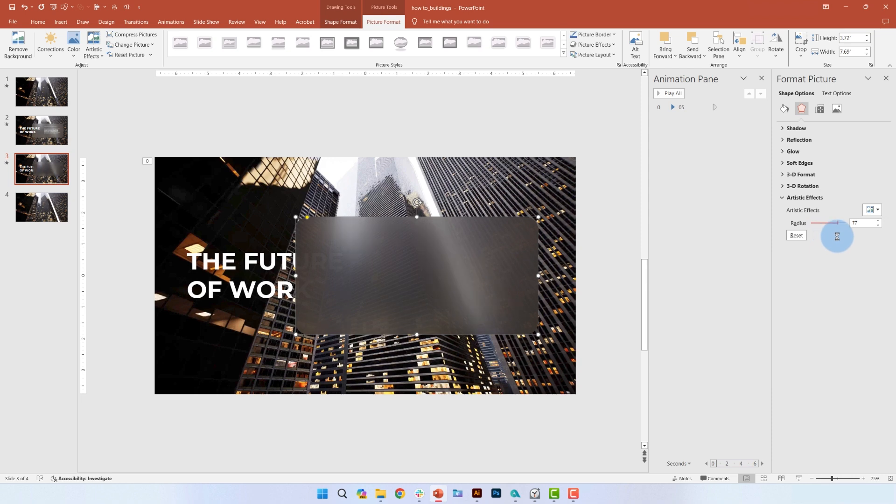
left_click(784, 109)
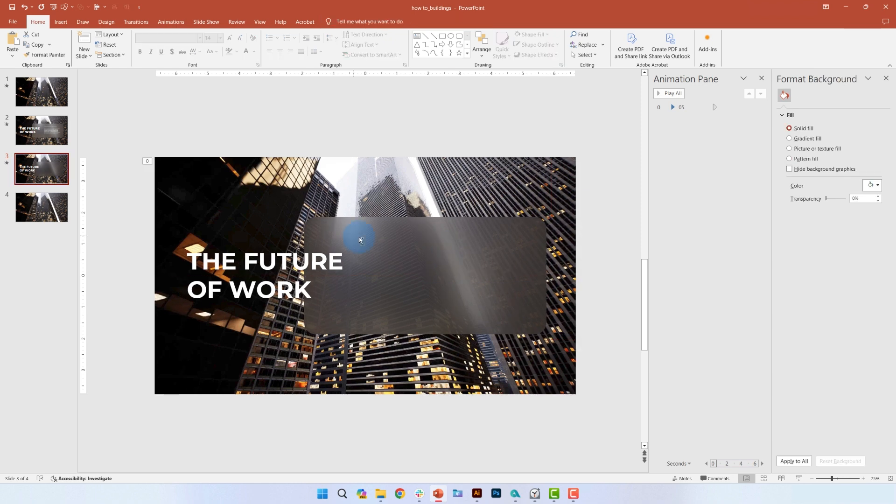
Step: Add the remote and hybrid work paragraph on the glass panel with an entrance animation
left_click(360, 239)
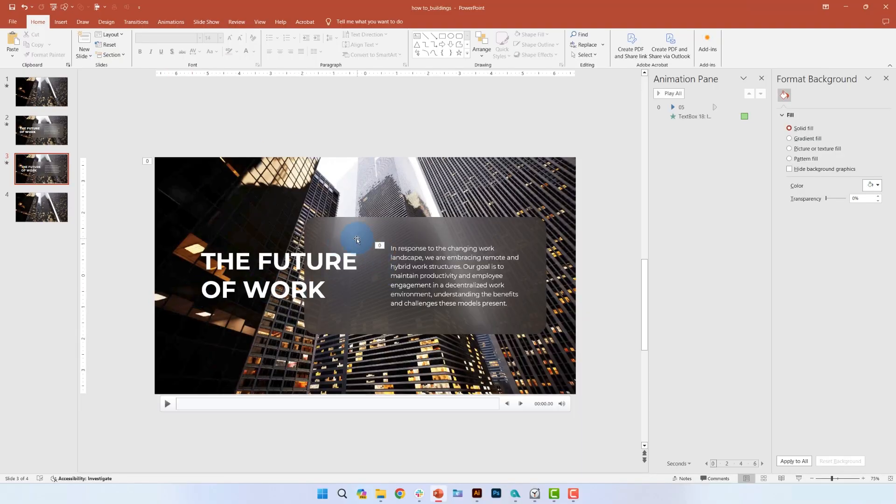
left_click(171, 21)
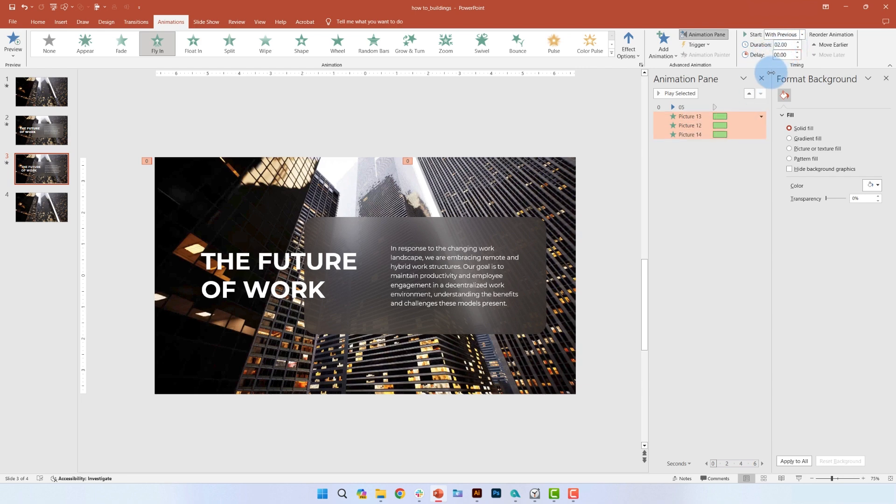
Step: Preview the building pieces' Fly In and set one piece to fly From Right
left_click(281, 364)
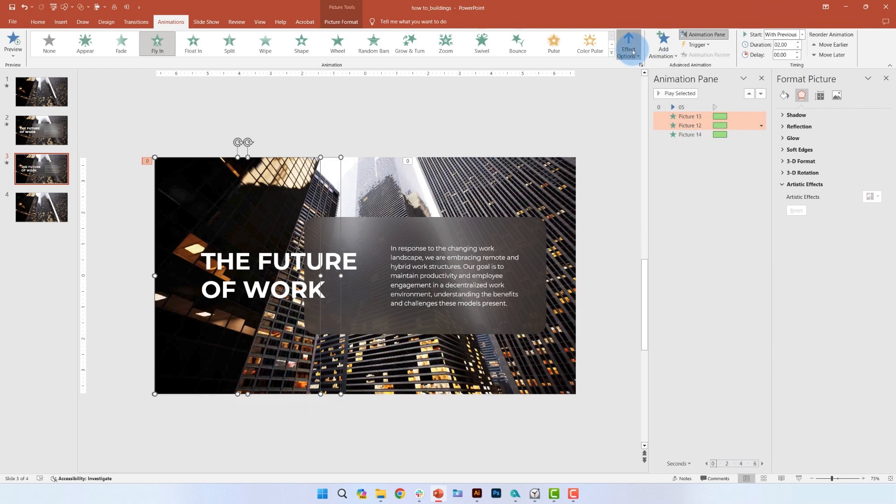
left_click(676, 93)
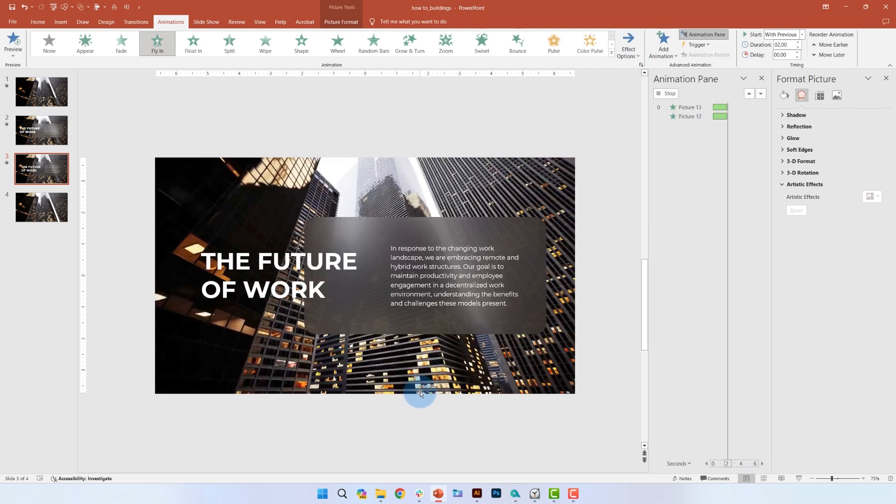
left_click(628, 42)
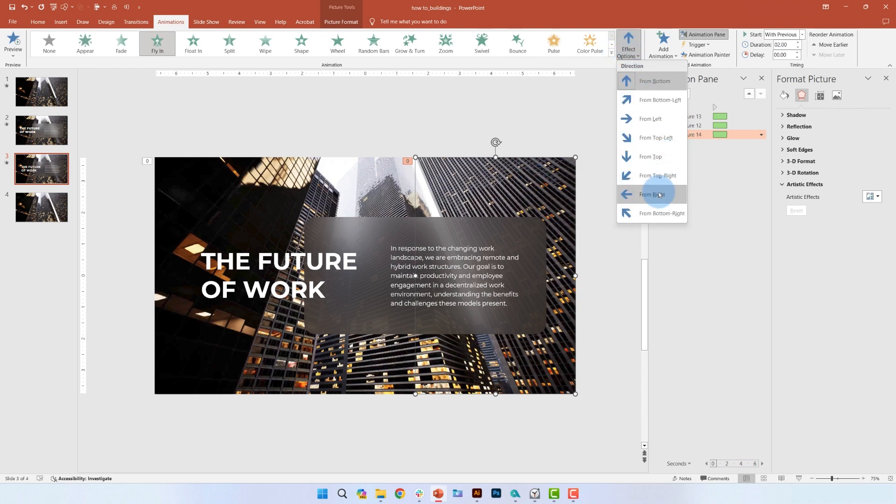
left_click(651, 194)
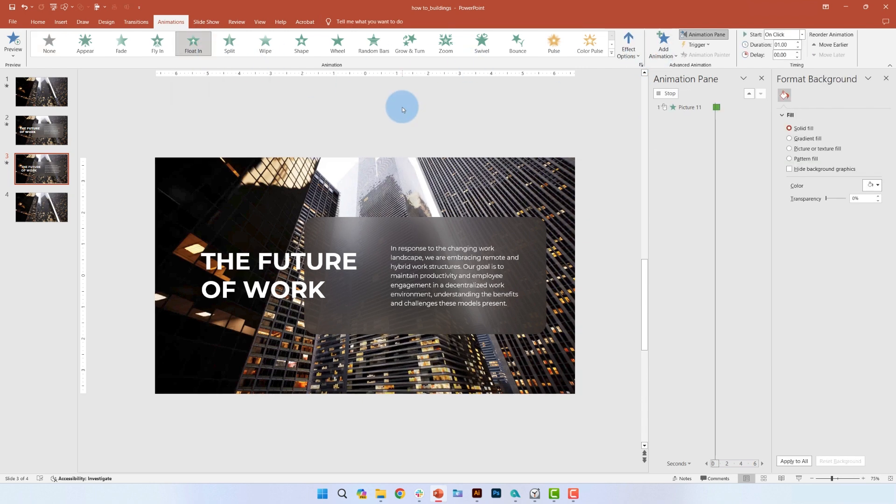
Step: Set Picture 11's Float In to start With Previous
left_click(762, 143)
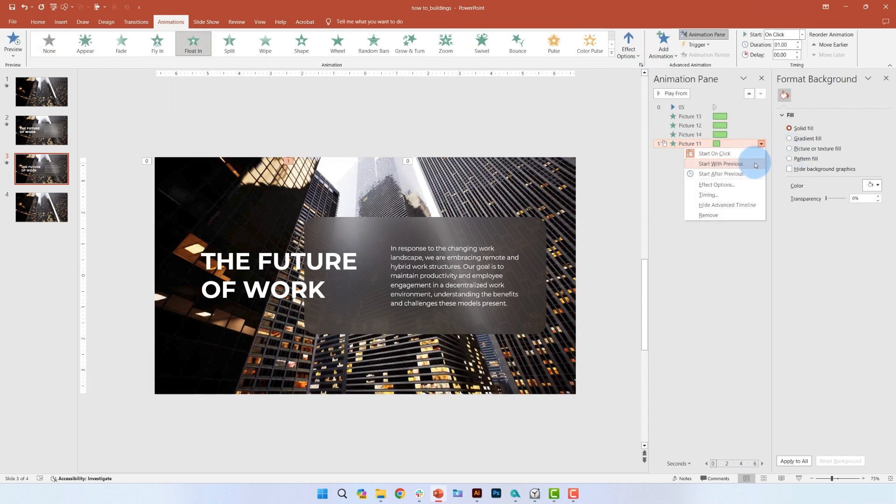
left_click(721, 163)
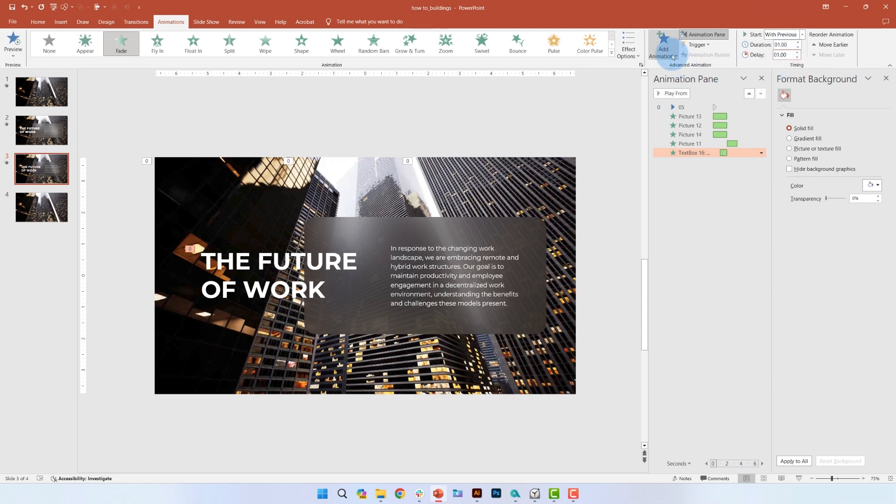
Step: Add a Lines motion path to the title as its second animation
left_click(663, 45)
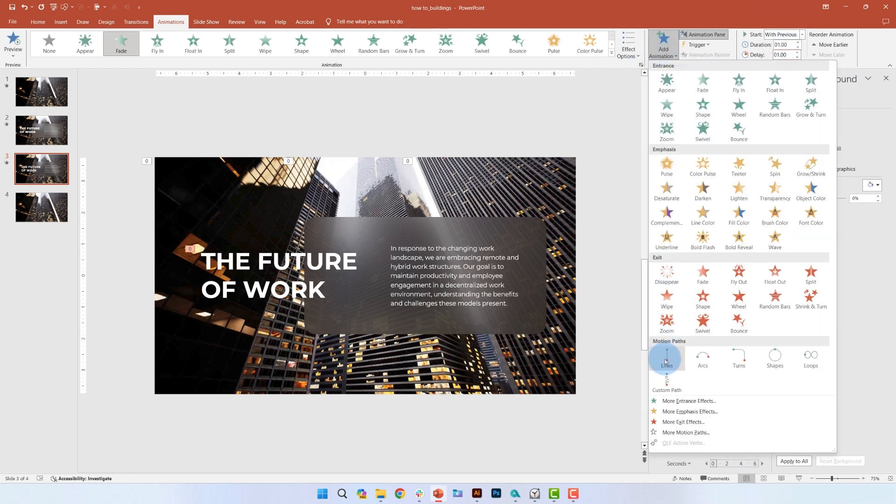
mouse_move(667, 357)
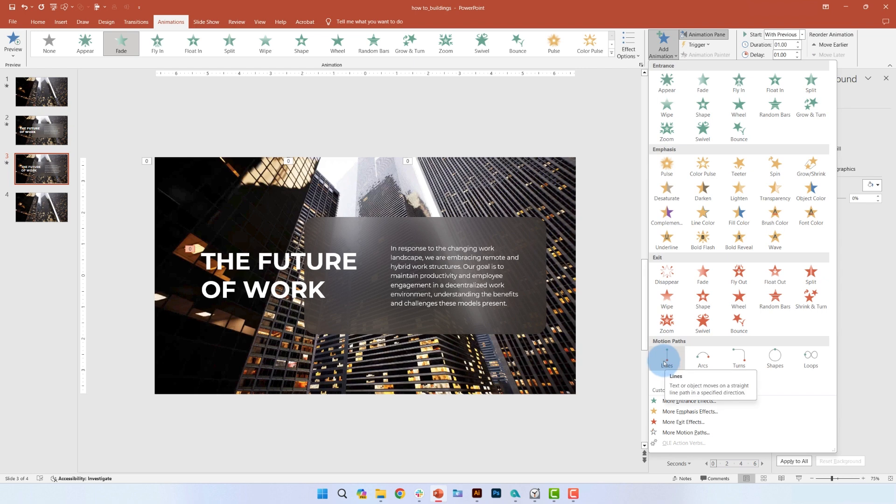
left_click(667, 356)
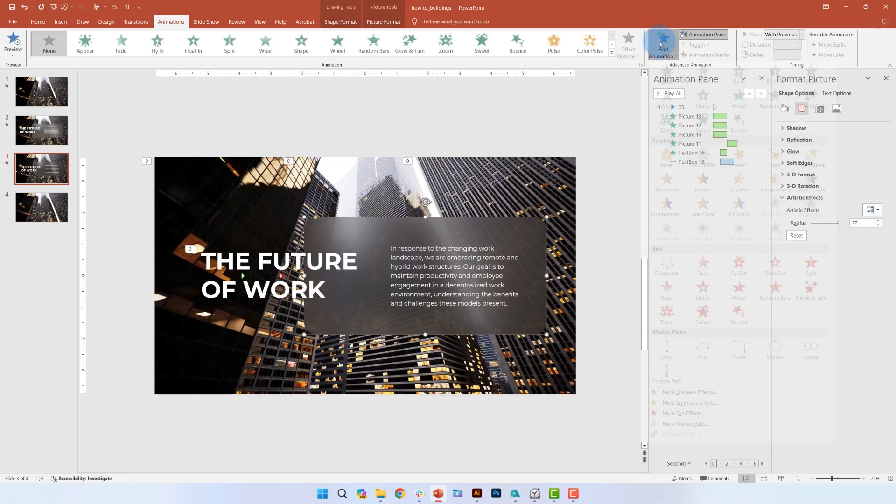
Step: Give the blurred glass panel an Expand entrance effect from More Entrance Effects
left_click(662, 44)
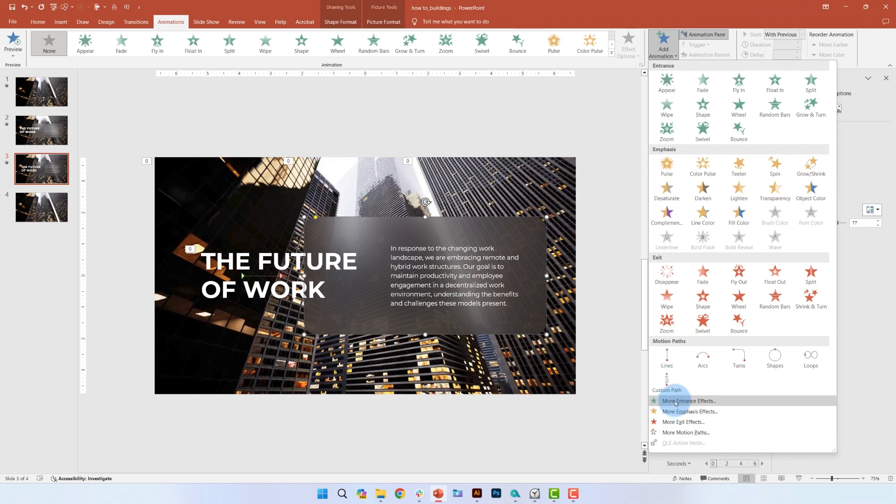
left_click(676, 401)
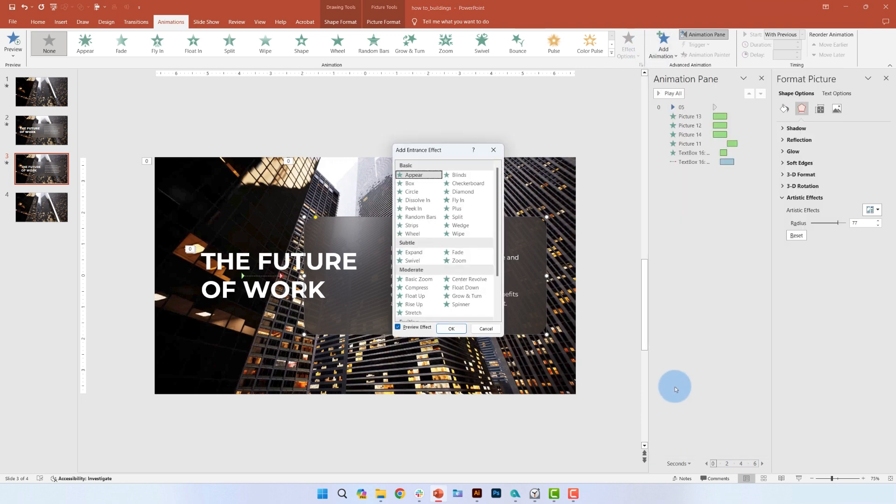
left_click(413, 252)
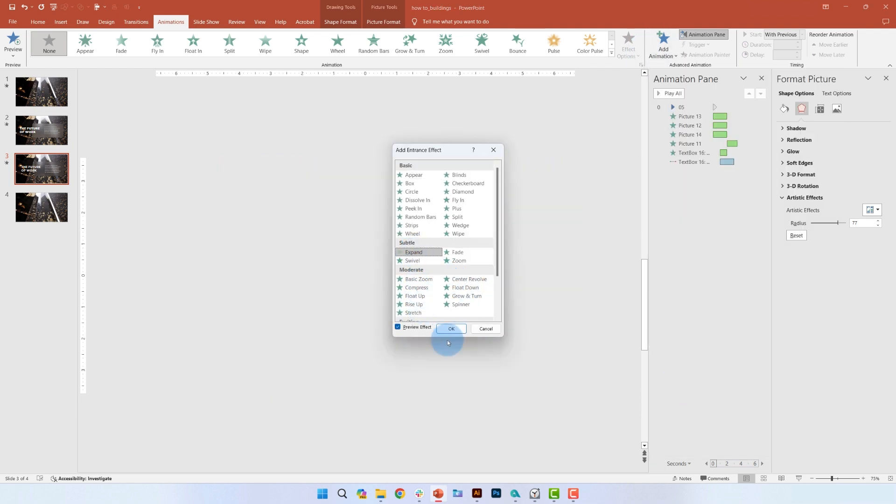
left_click(451, 328)
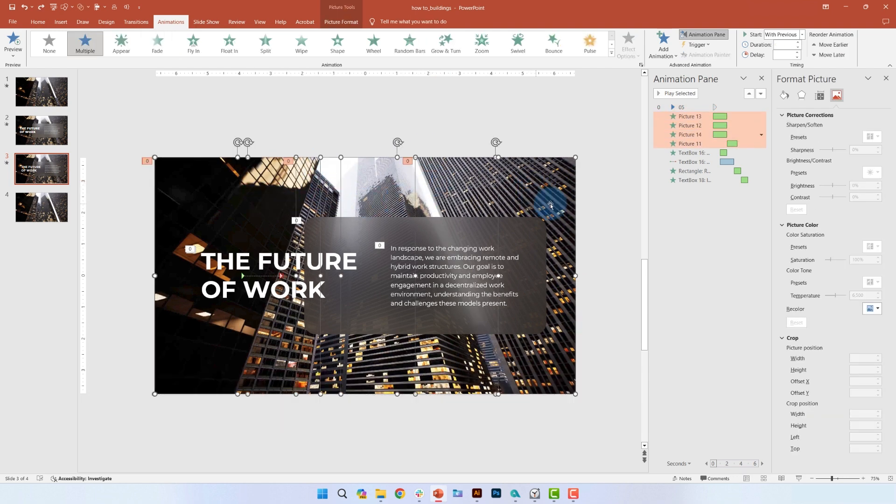
Step: Apply a 0.5-second Fade exit to the four building pieces with a 4-second delay
left_click(662, 42)
type("04")
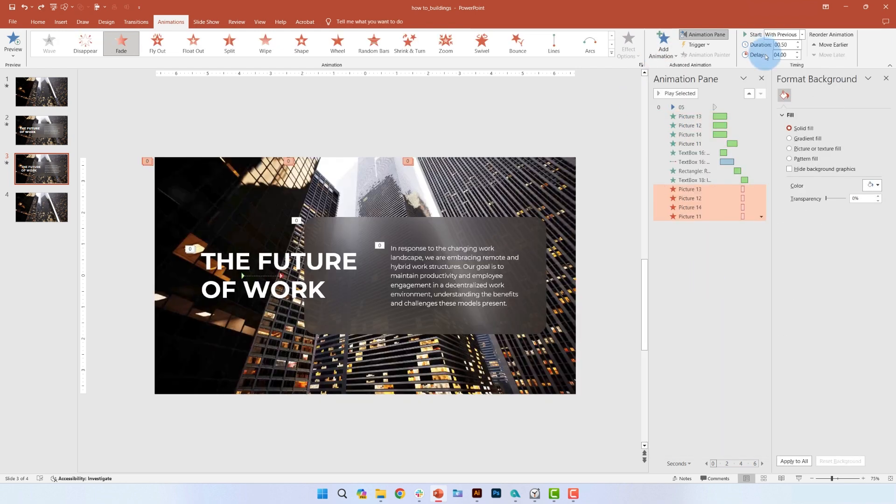
left_click(797, 58)
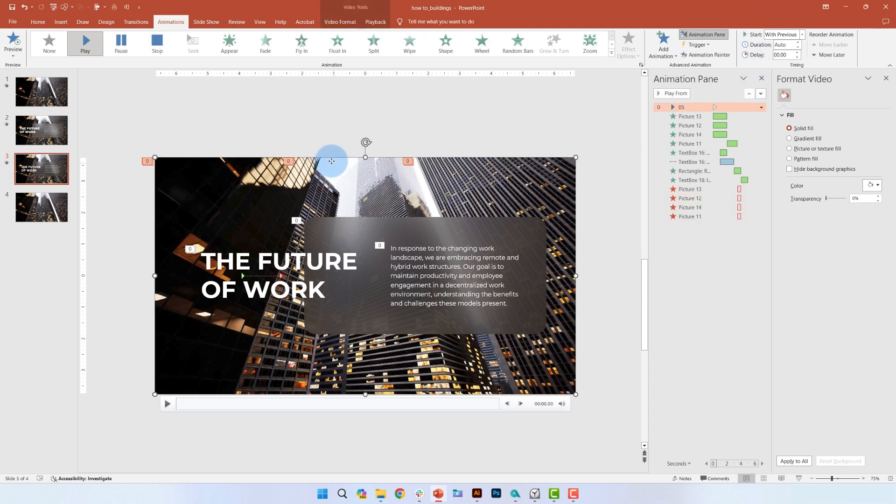
Step: Add a Fade entrance to the background video, starting With Previous after a 3.5-second delay
left_click(838, 96)
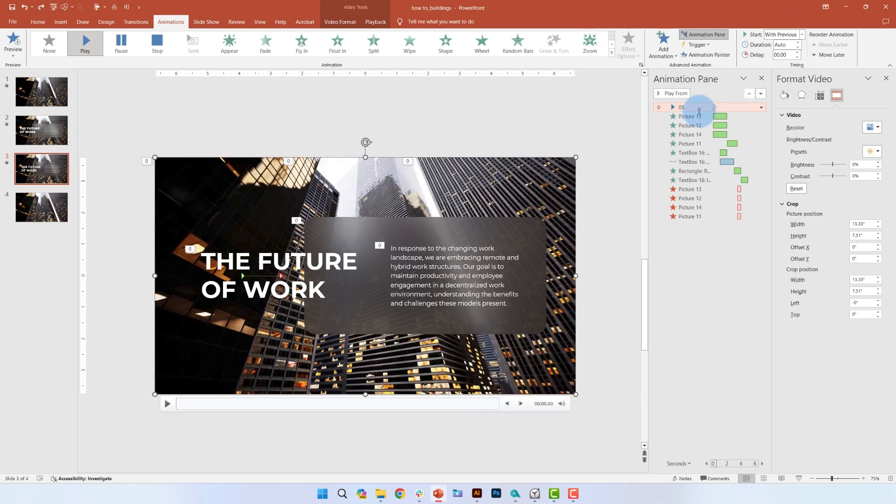
left_click(85, 42)
type("03.5")
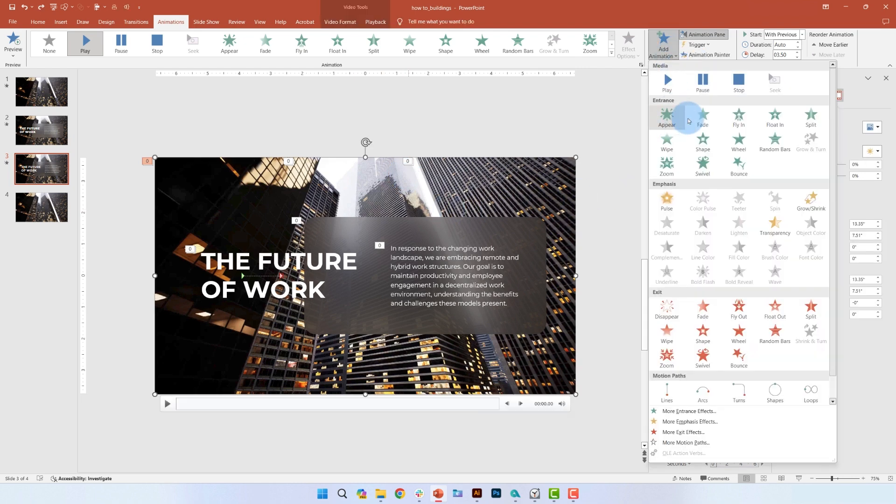
left_click(761, 226)
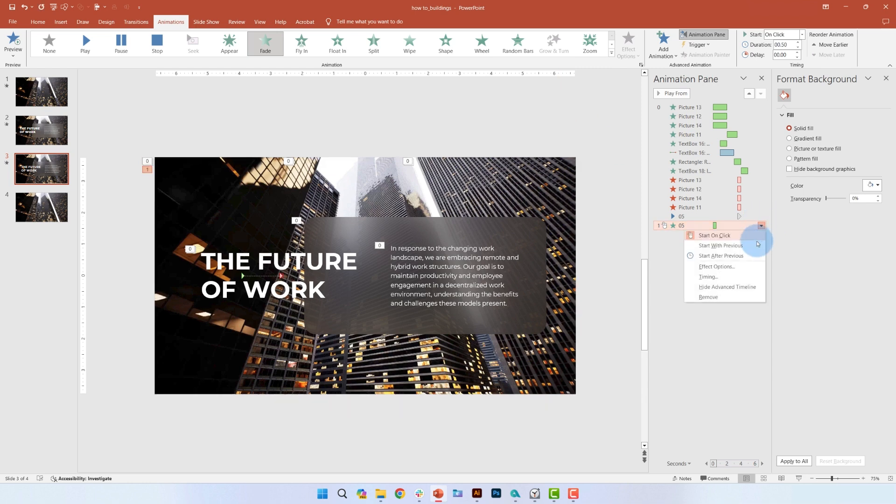
left_click(721, 245)
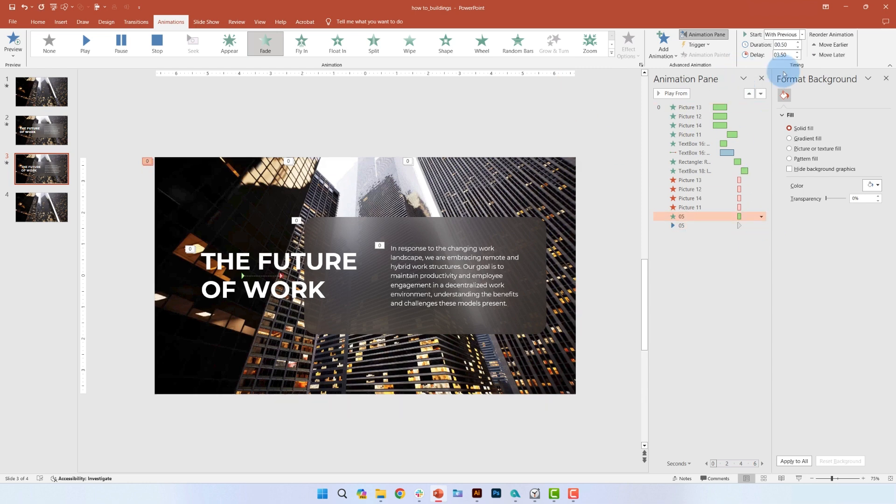